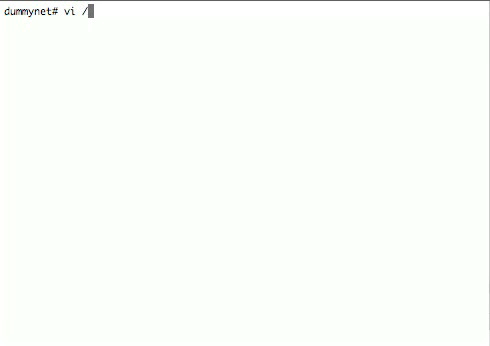
Review /boot/loader.conf in vi, checking the ipfw_load and kern.hz lines, then quit
text(boot/)
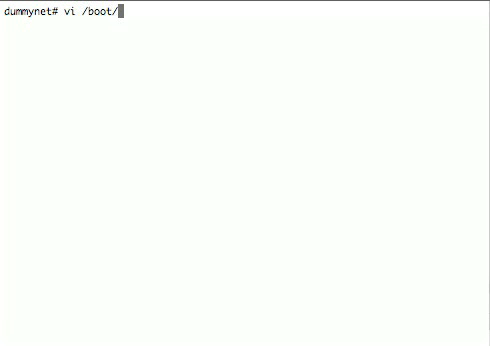
text(loader.conf)
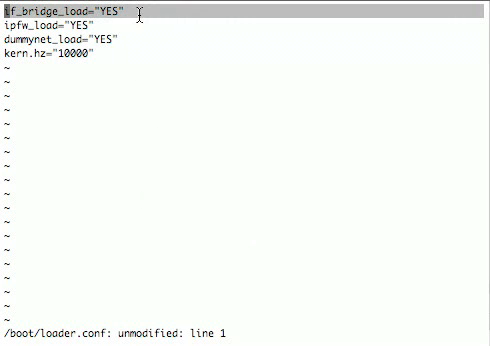
key(Down)
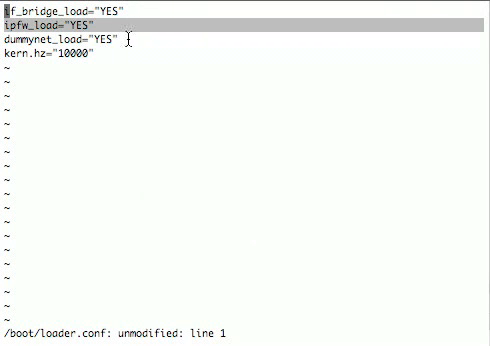
key(Down)
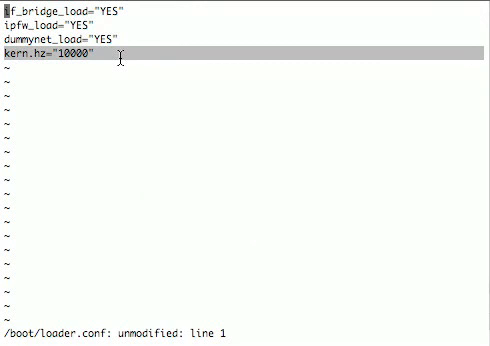
text(:d)
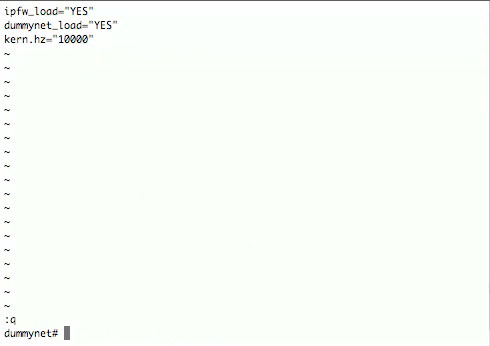
Review the settings in /etc/sysctl.conf in vi and quit without changes
text(vi /etc/s)
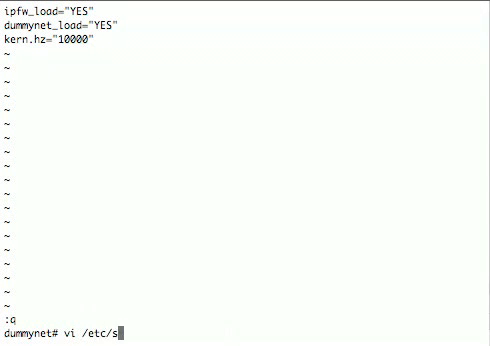
text(ysctl.conf)
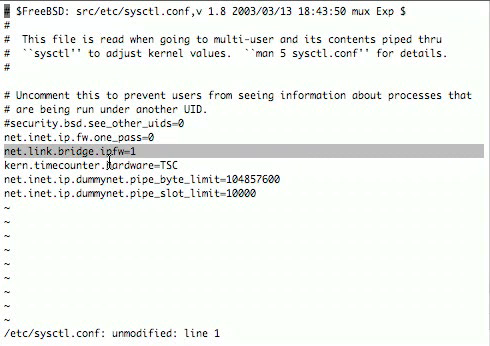
key(Down)
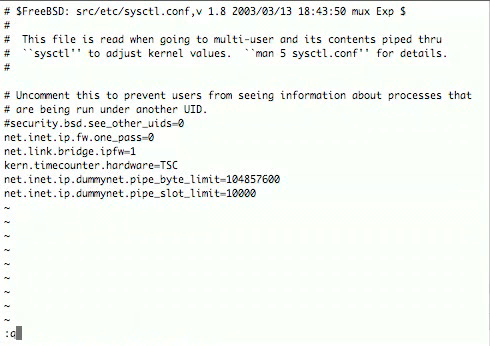
key(Return)
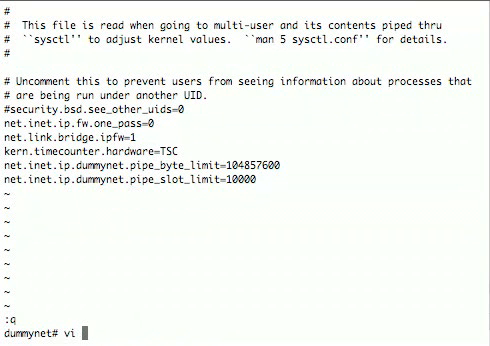
Review /etc/rc.conf and then /etc/ipfw.conf in vi
text(/etc/)
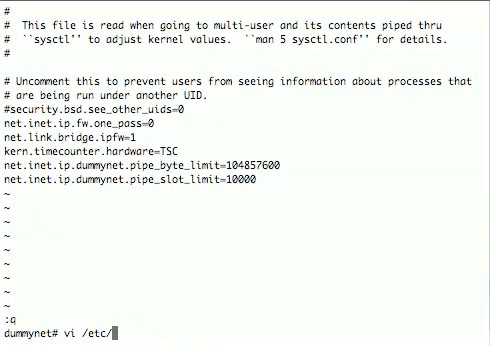
text(rc.conf)
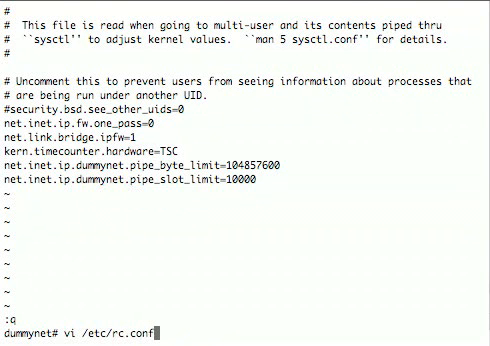
key(Return)
text(:q)
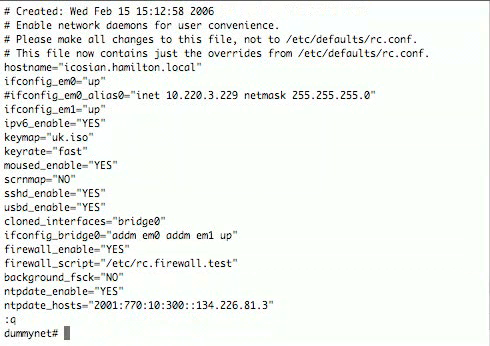
text(vi /etc)
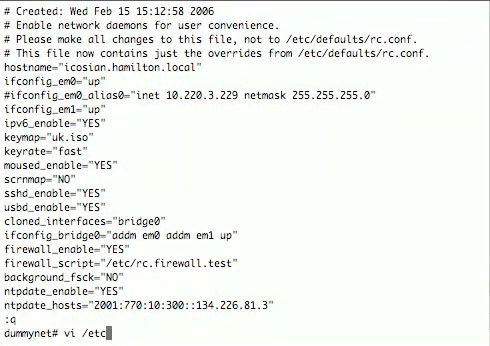
text(ipfw.conf)
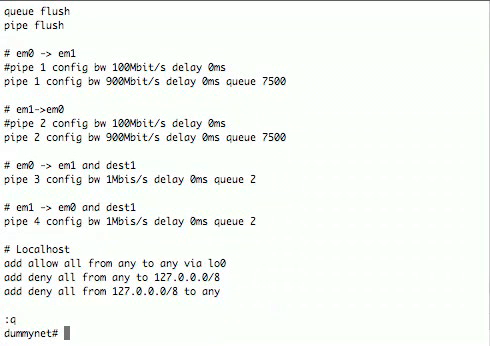
Check /etc/rc.firewall.test in vi, quit, and load the rules with ipfw -q /etc/ipfw.conf
text(vi /etc/)
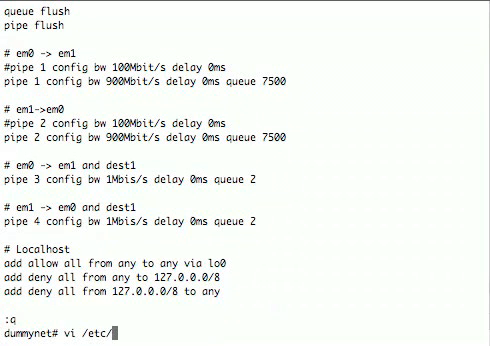
text(rc.firewall)
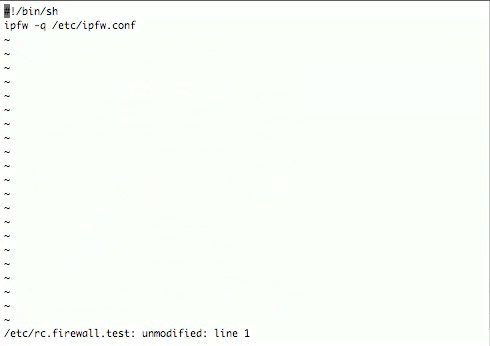
text(:q)
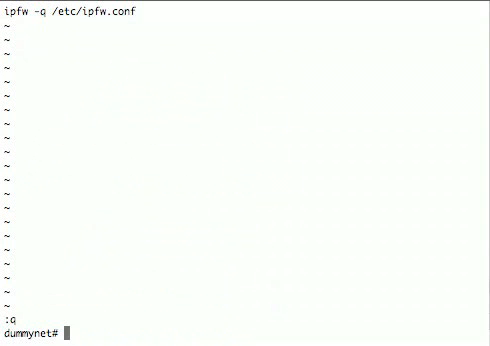
text(ipfw /)
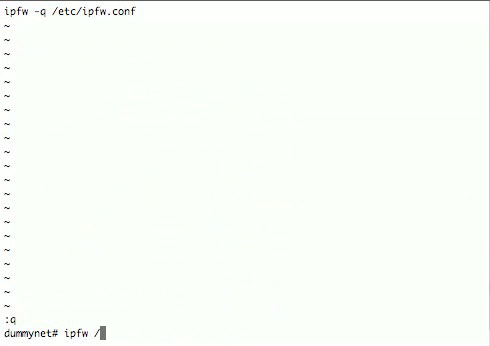
text(-q /etc/ipfw.conf)
text(vi)
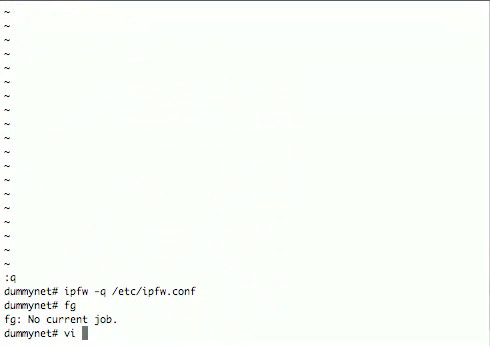
Reopen /etc/ipfw.conf in vi and scroll to the MAC-based pipe and skipto rules for em0/em1
text(/etc/)
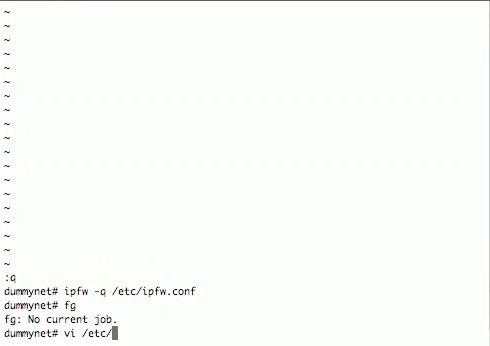
text(ipfw)
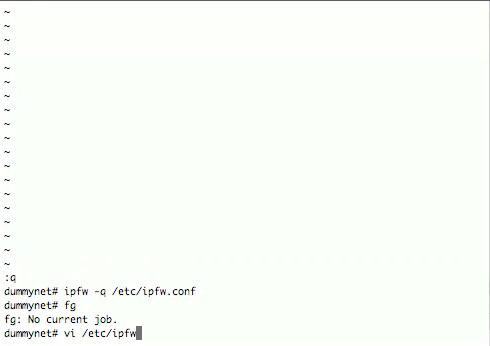
text(.conf)
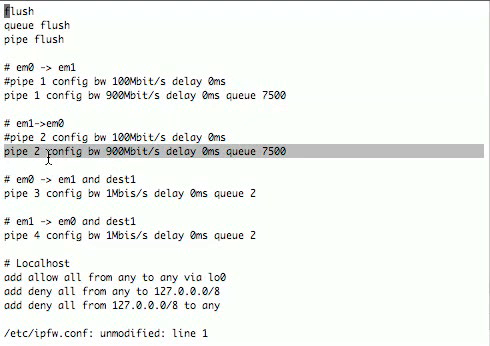
mouse_move(128, 152)
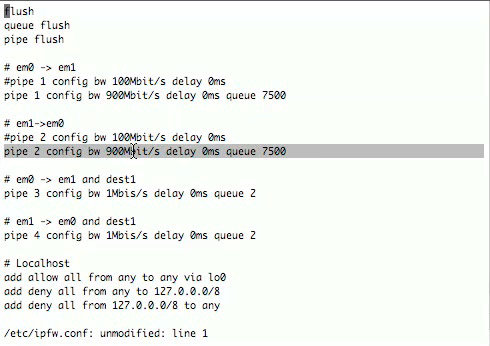
mouse_move(268, 166)
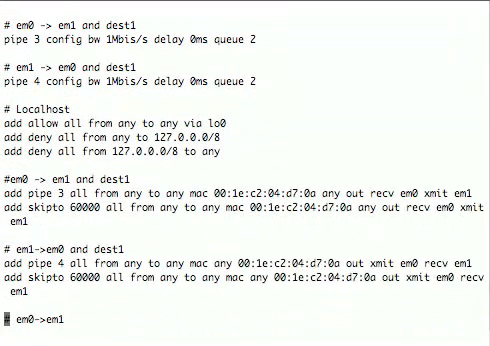
scroll(down, 3)
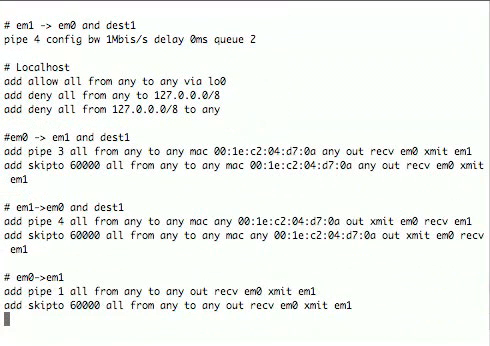